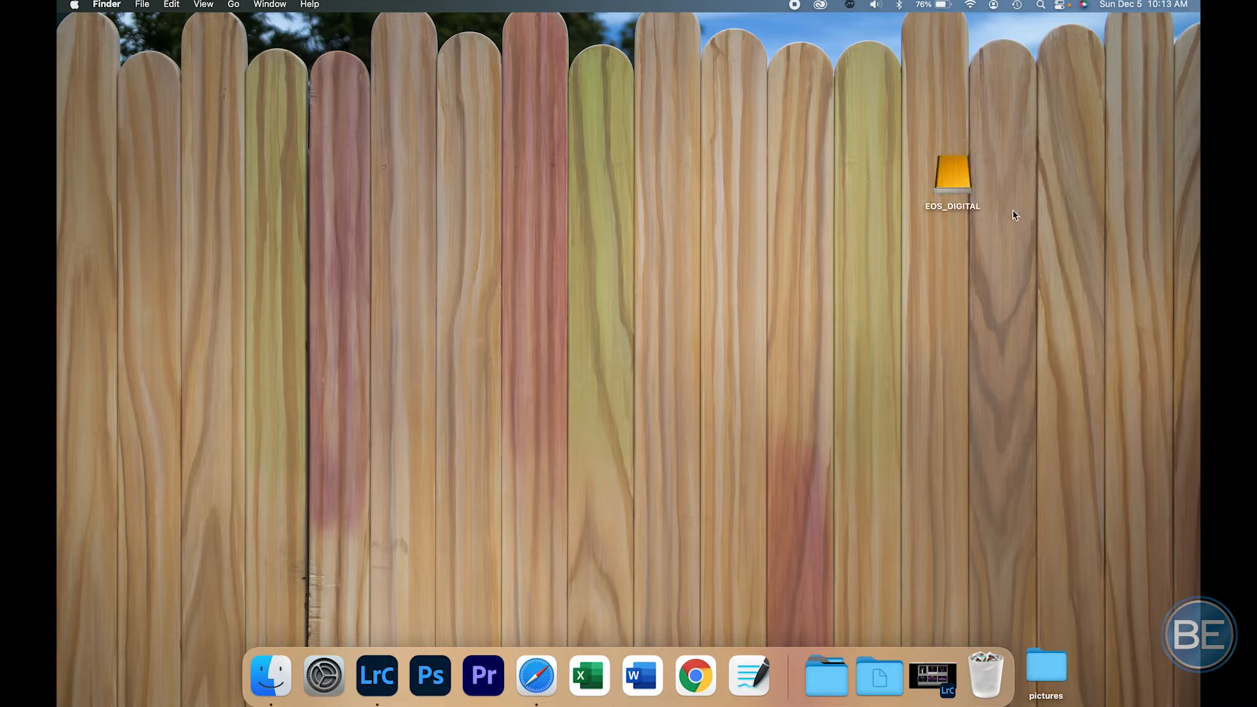
Step: Switch from the Finder desktop to Safari showing the Canon USA website
{"action": "left_click", "coordinate": [952, 172]}
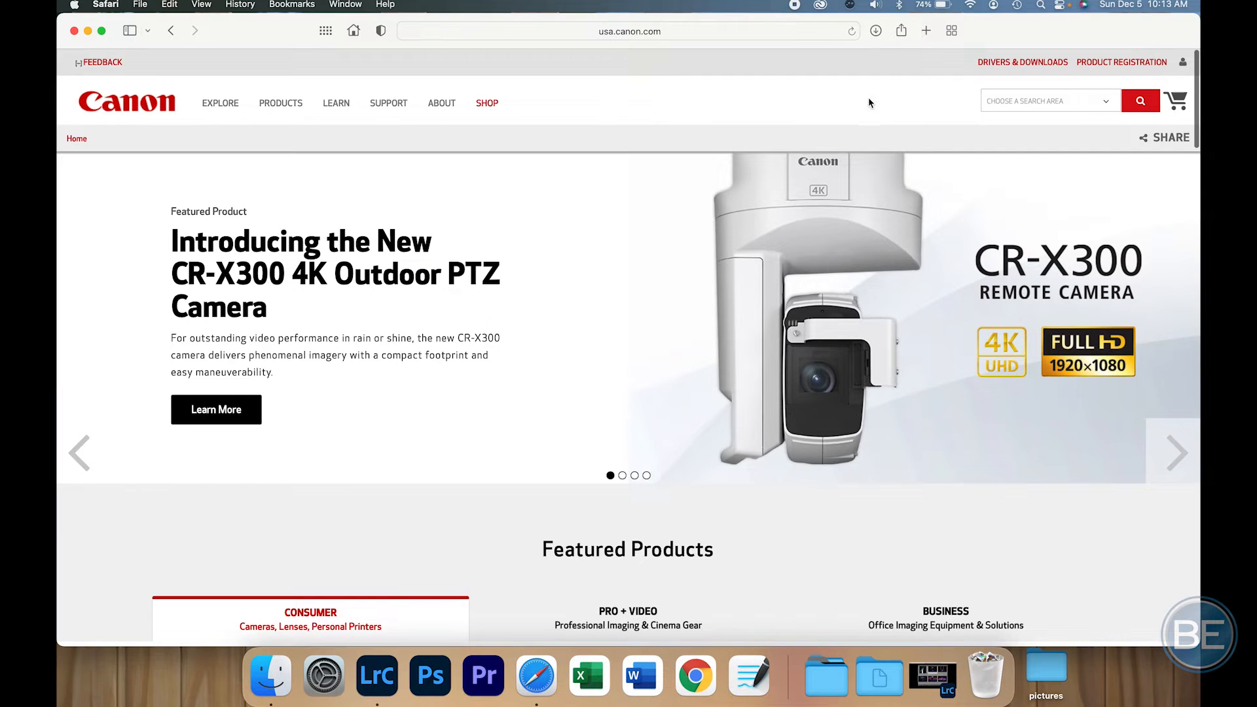
{"action": "mouse_move", "coordinate": [1031, 67]}
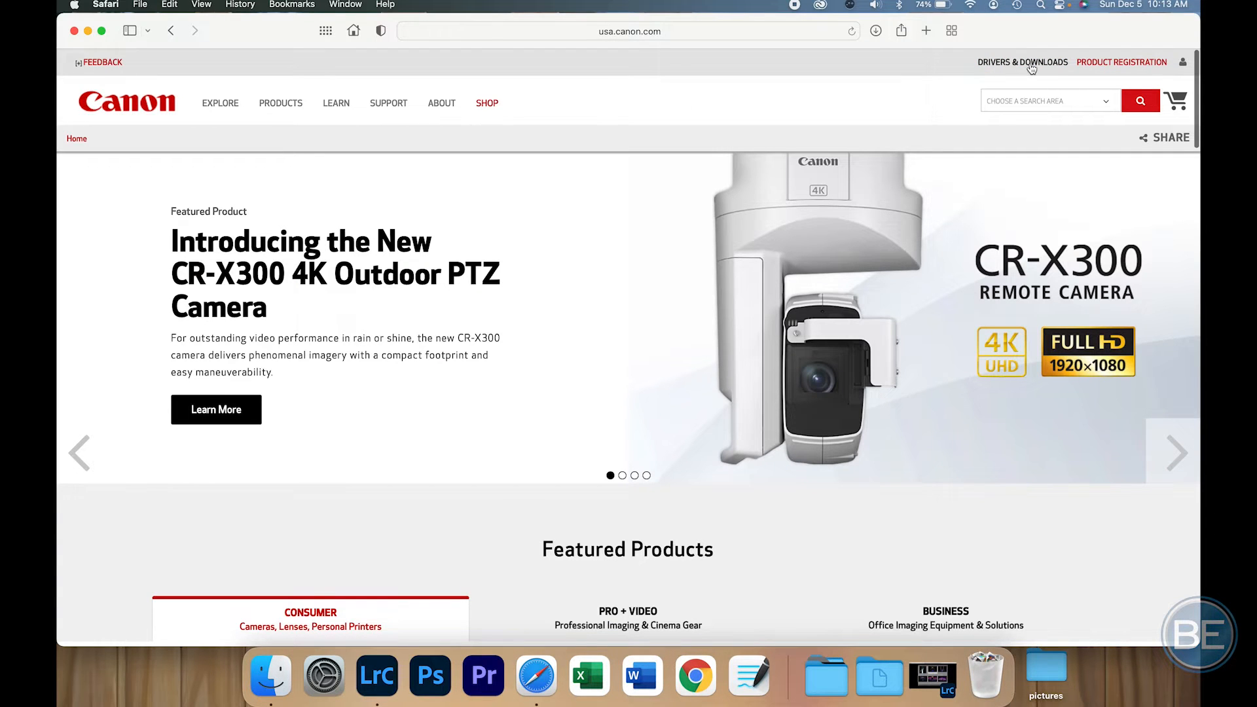
Step: Navigate Drivers & Downloads > Cameras > EOS & Rebel > EOS R > EOS R5 to its Firmware list
{"action": "left_click", "coordinate": [1022, 61]}
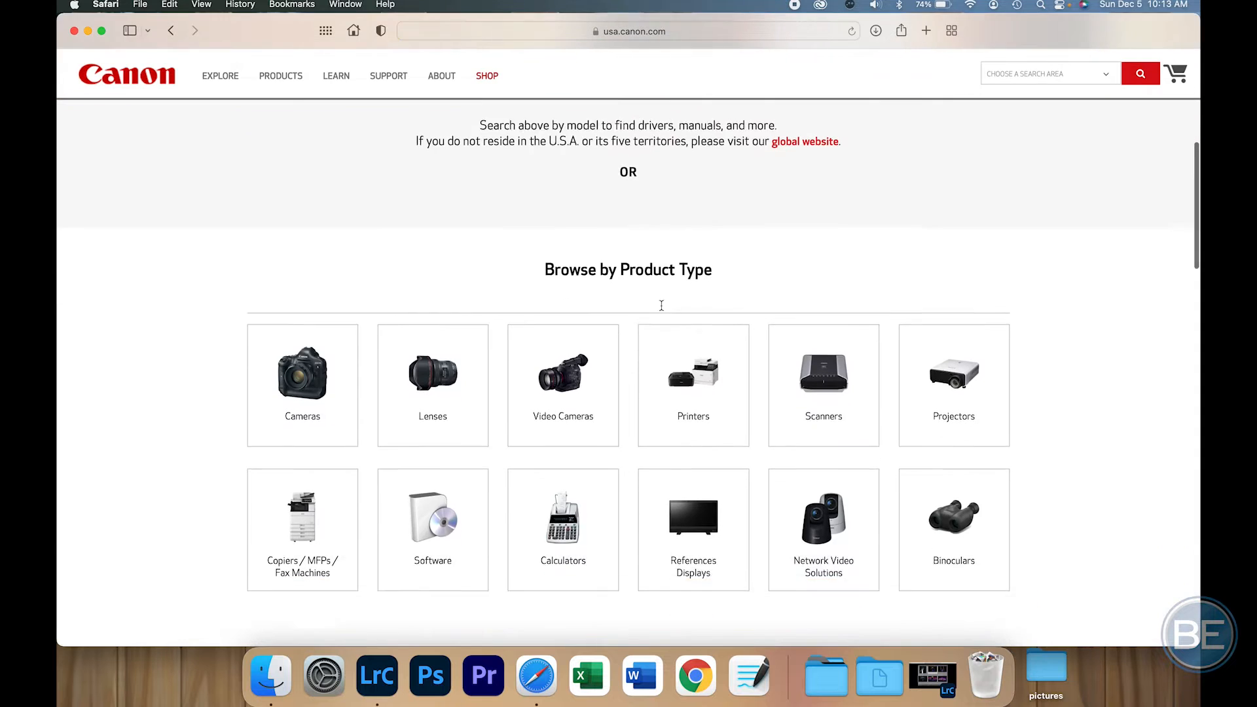
{"action": "left_click", "coordinate": [302, 374]}
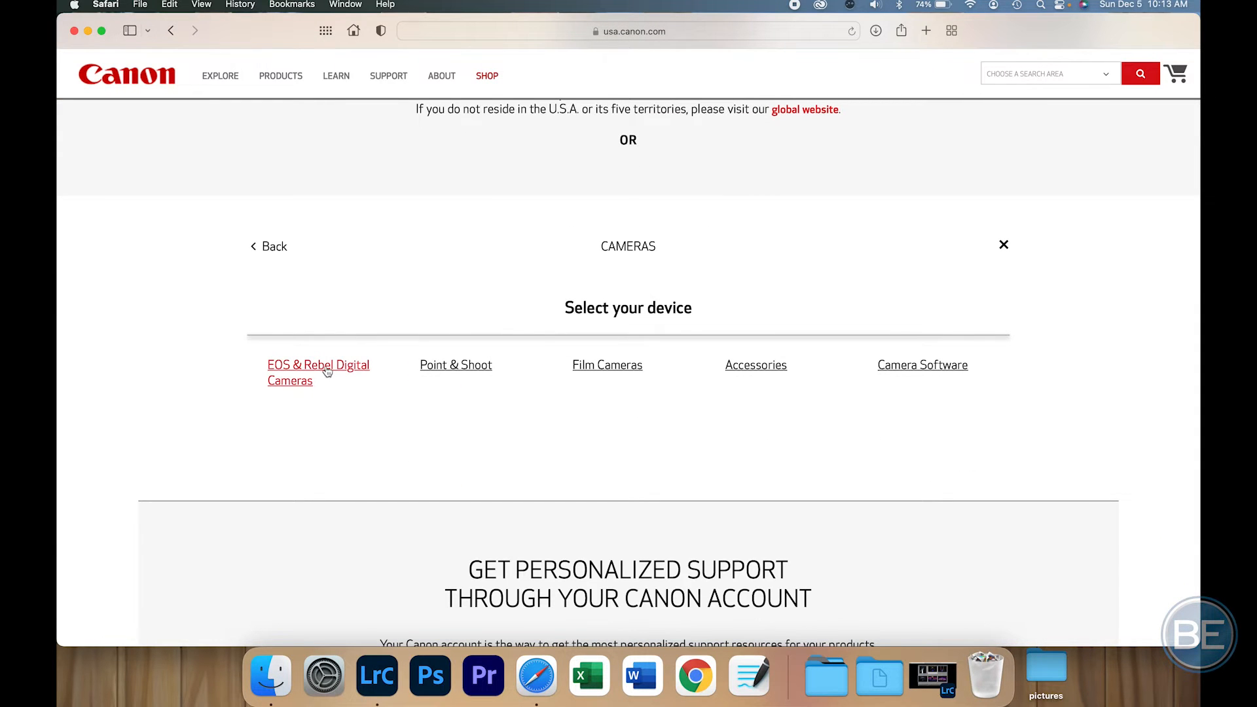
{"action": "left_click", "coordinate": [317, 365]}
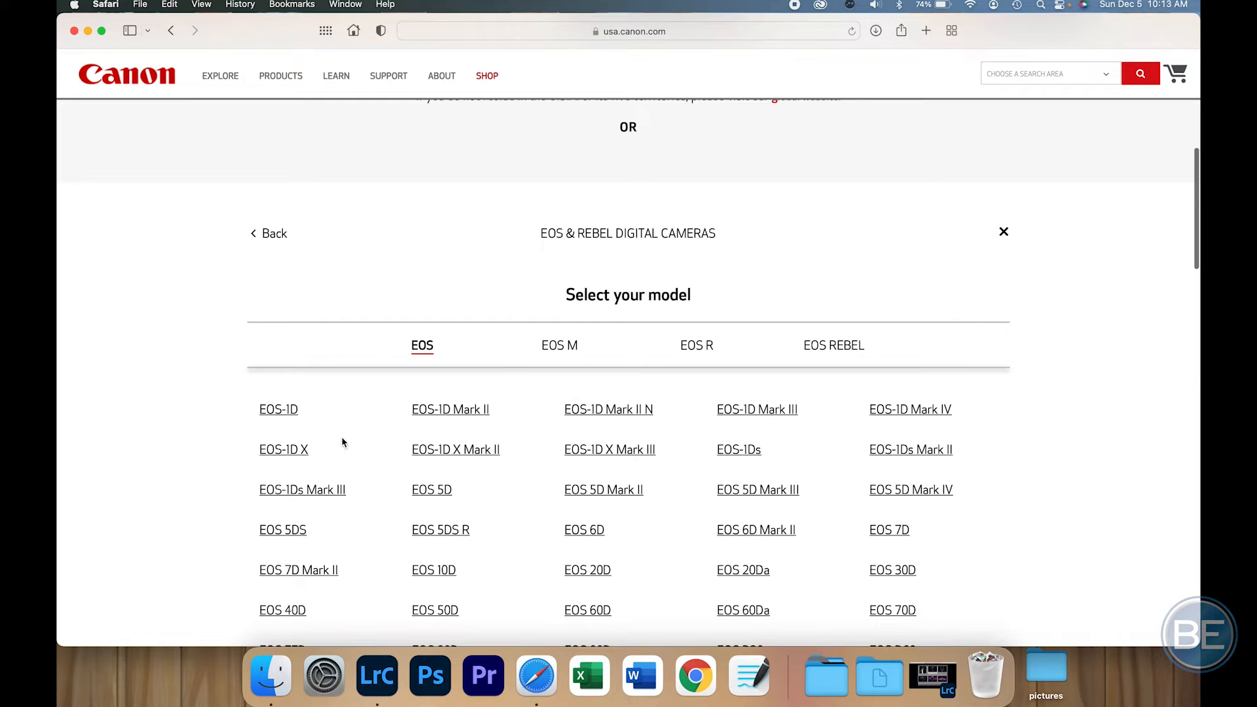
{"action": "left_click", "coordinate": [695, 345]}
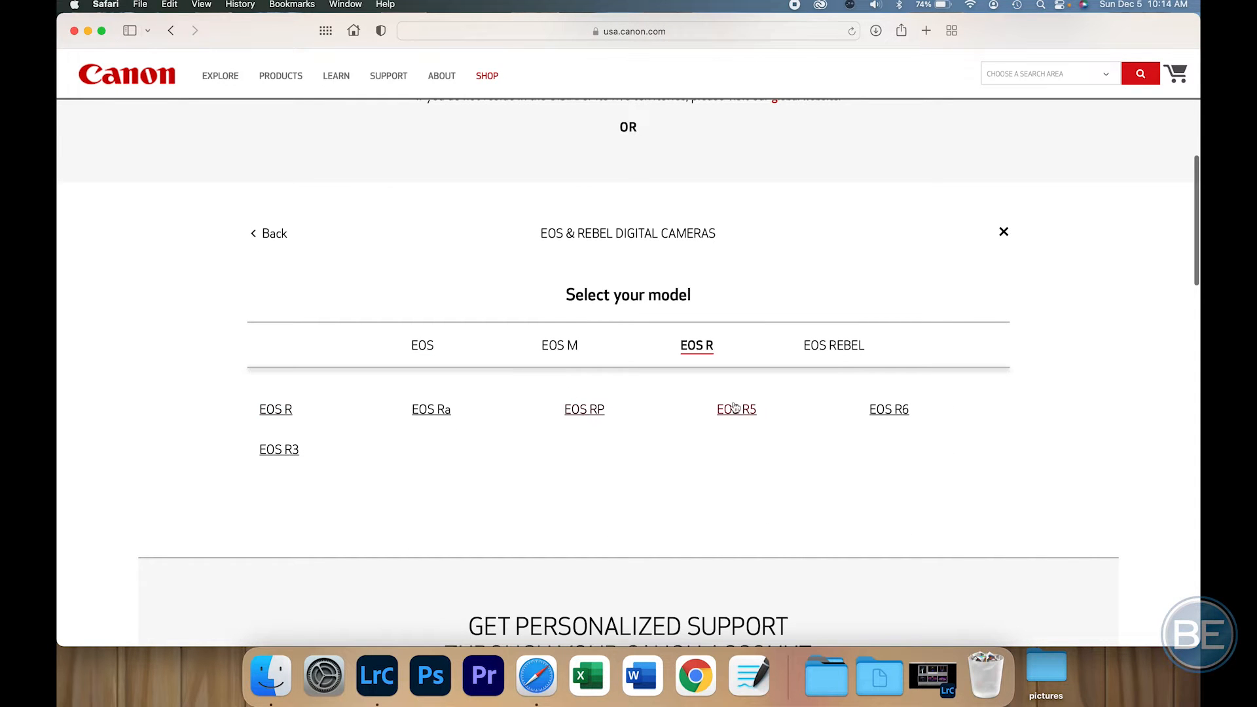
{"action": "left_click", "coordinate": [735, 408]}
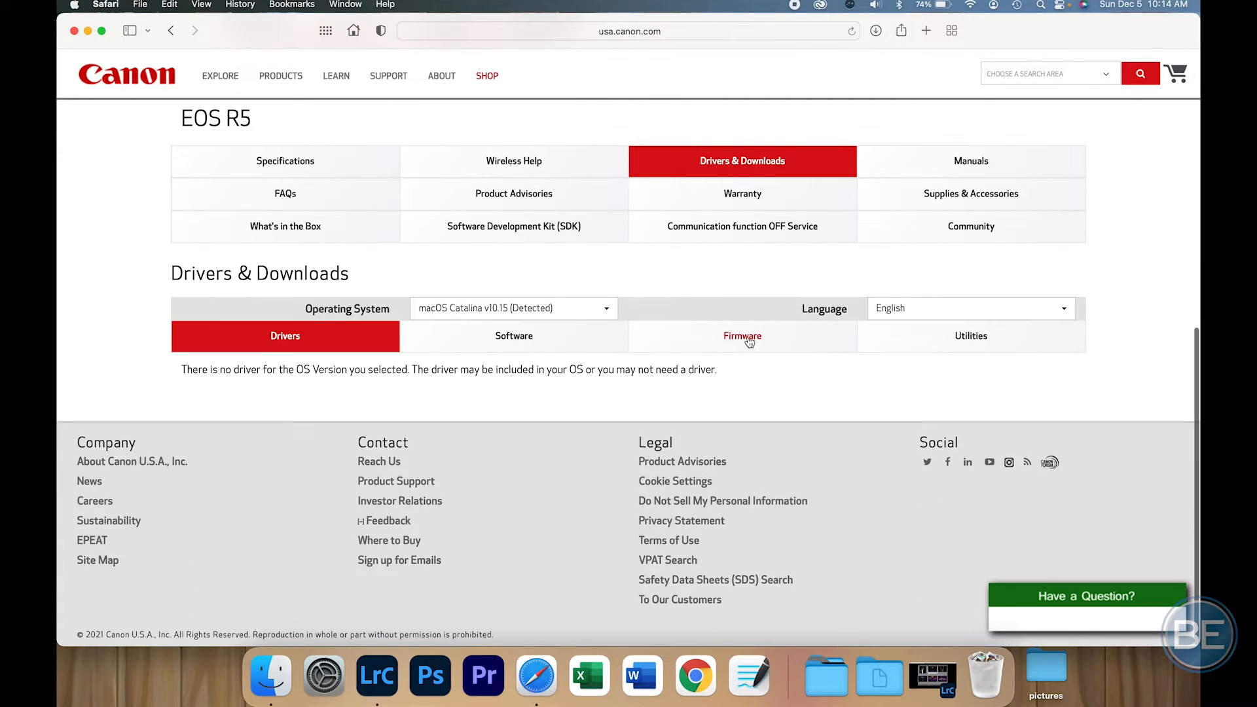
{"action": "left_click", "coordinate": [741, 335]}
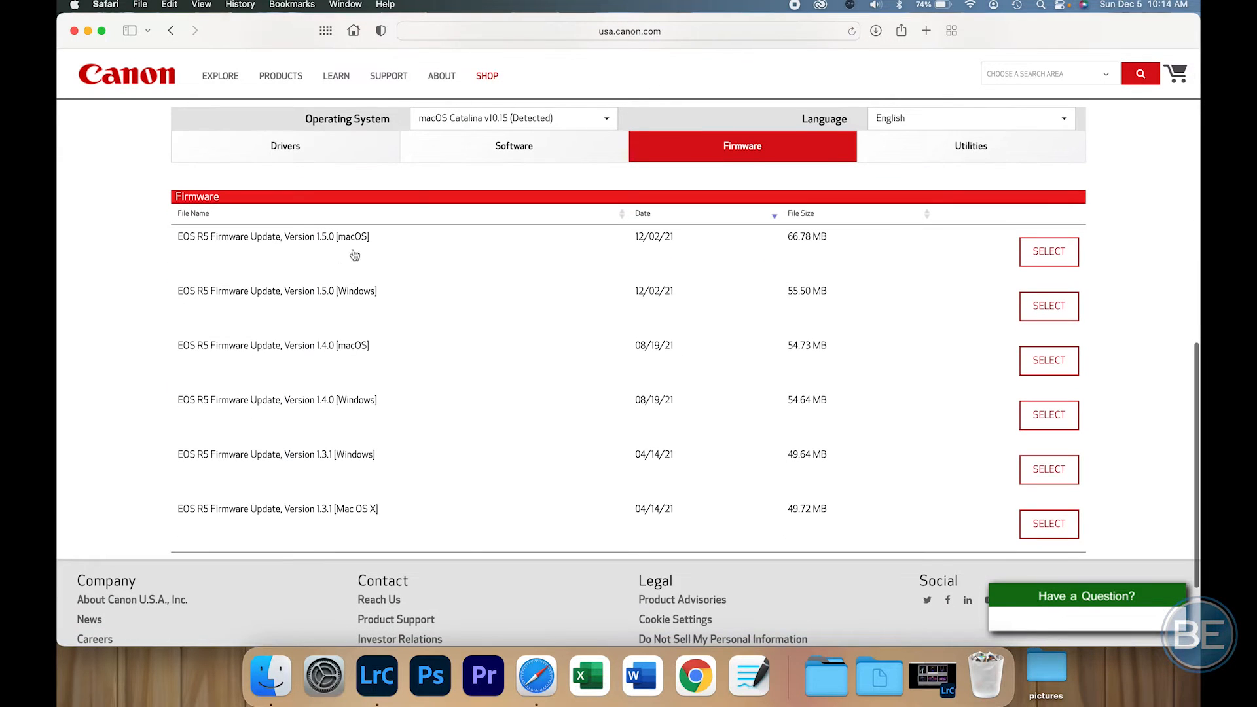
{"action": "mouse_move", "coordinate": [337, 306]}
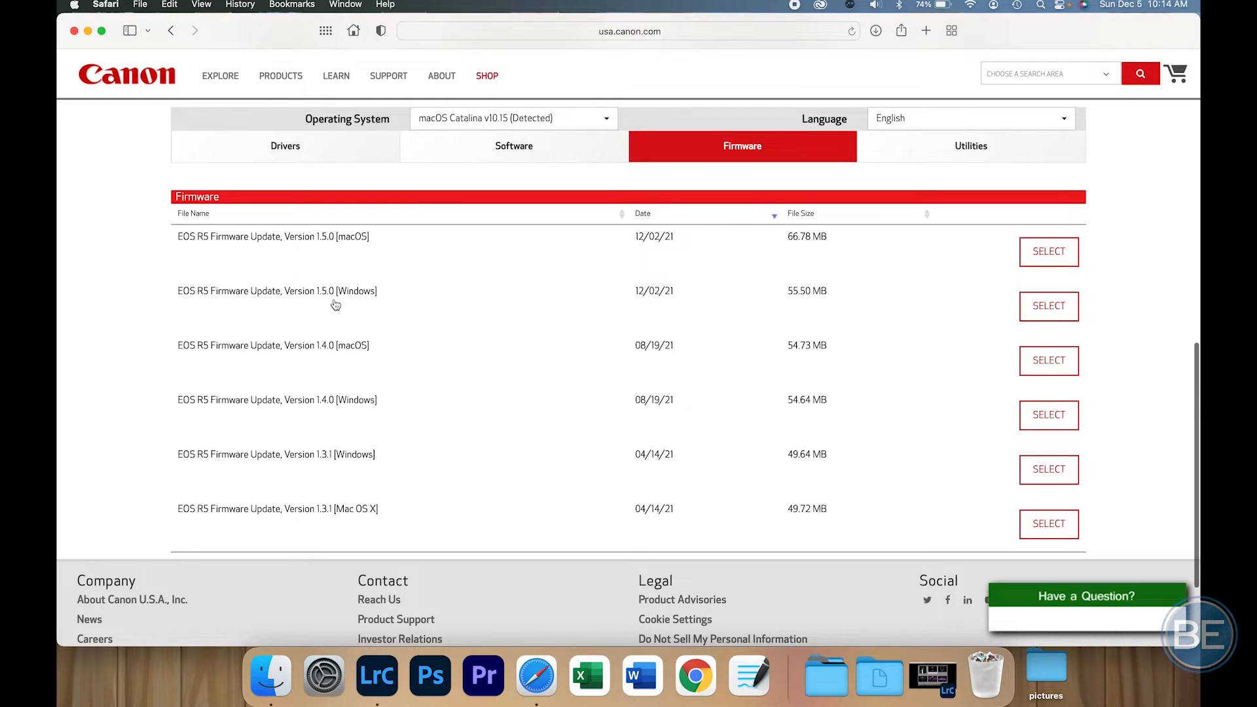
{"action": "mouse_move", "coordinate": [664, 237]}
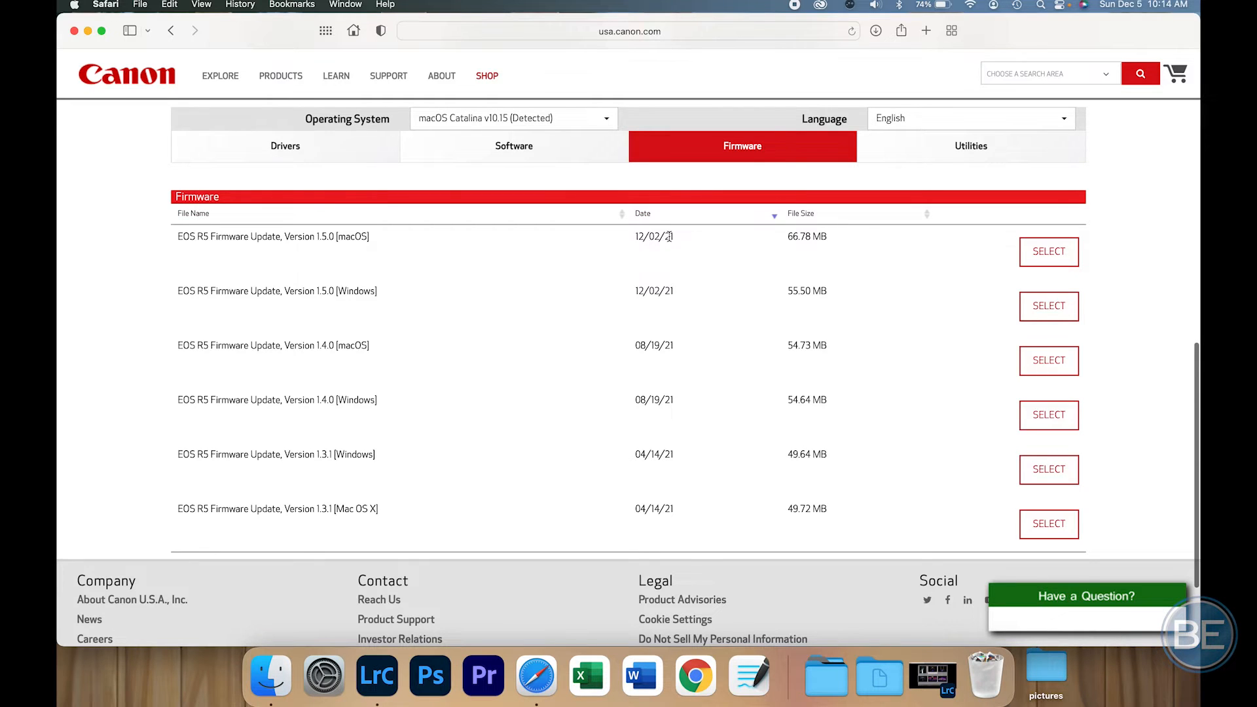
{"action": "mouse_move", "coordinate": [358, 241]}
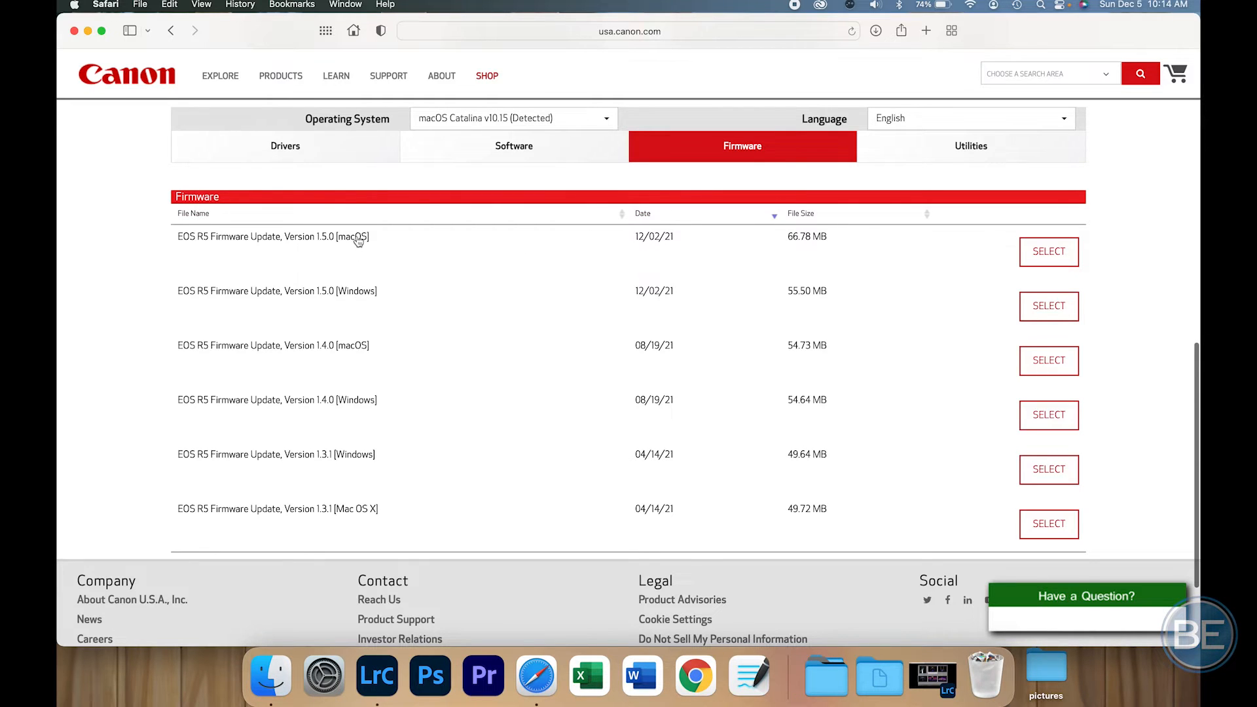
Step: Expand EOS R5 Firmware Update 1.5.0 [macOS], view its details and download eosr5-v150-mac.dmg
{"action": "left_click", "coordinate": [1048, 251]}
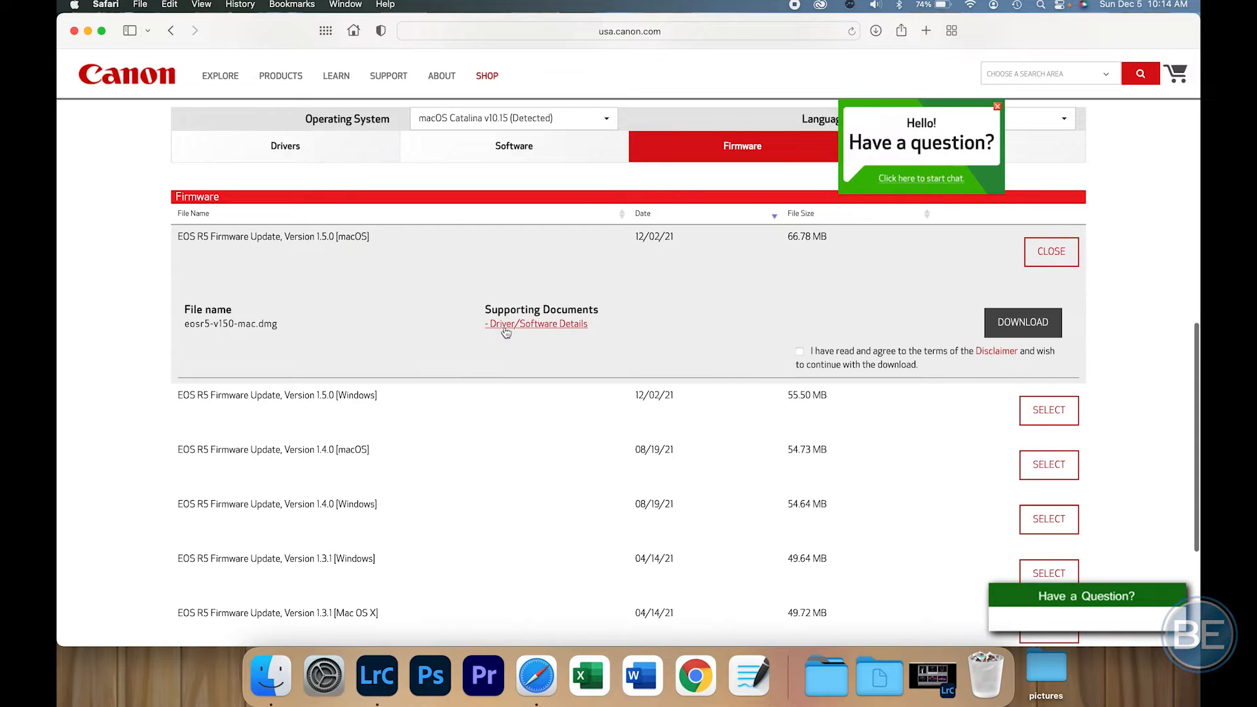
{"action": "left_click", "coordinate": [536, 324]}
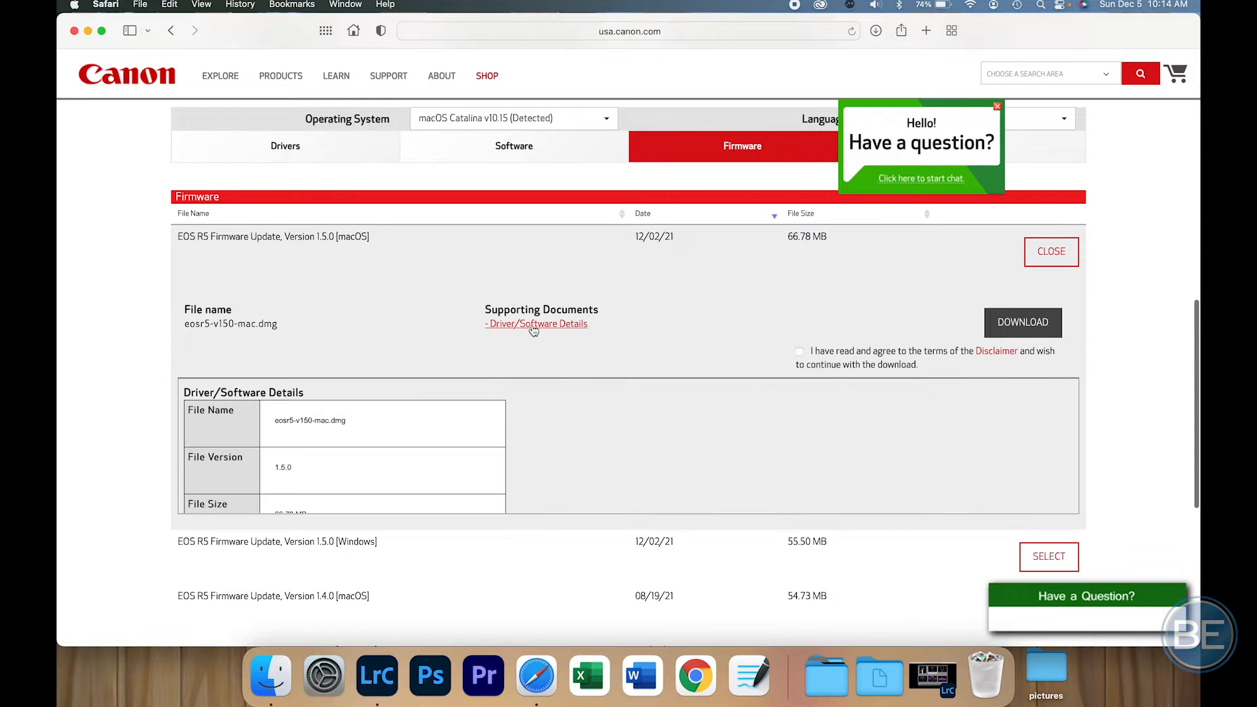
{"action": "scroll", "scroll_direction": "down", "scroll_amount": 3}
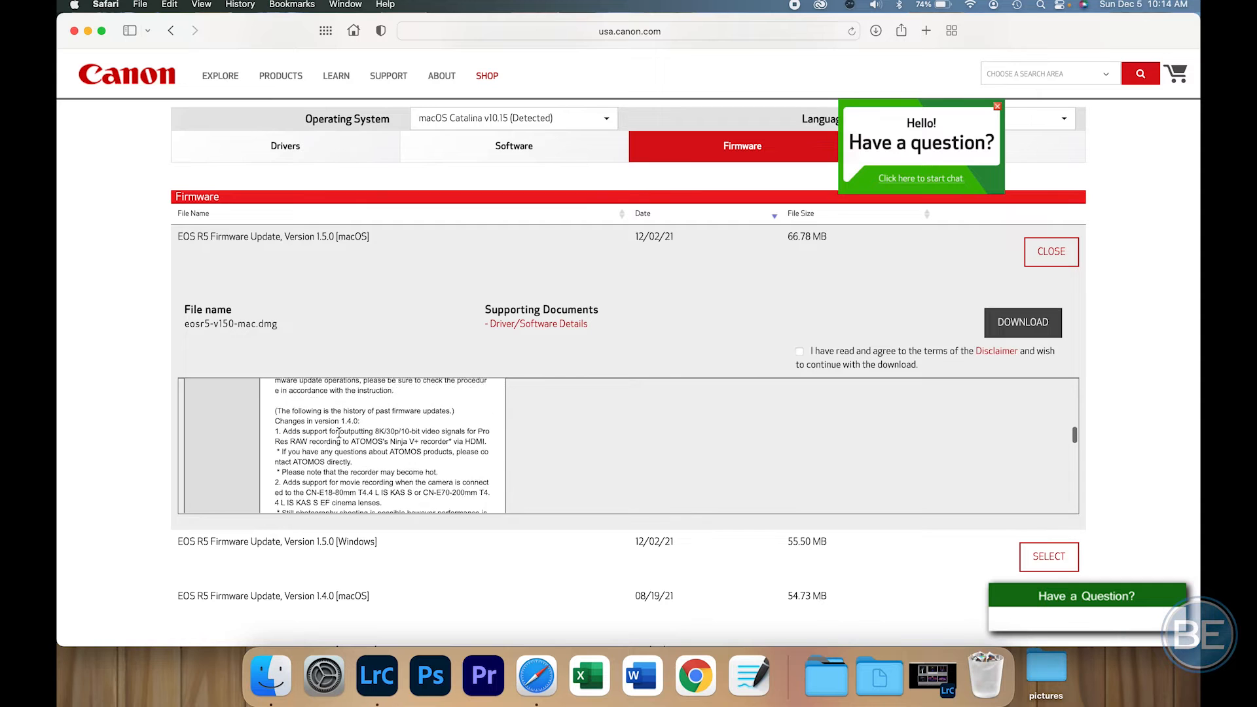
{"action": "left_click", "coordinate": [799, 351]}
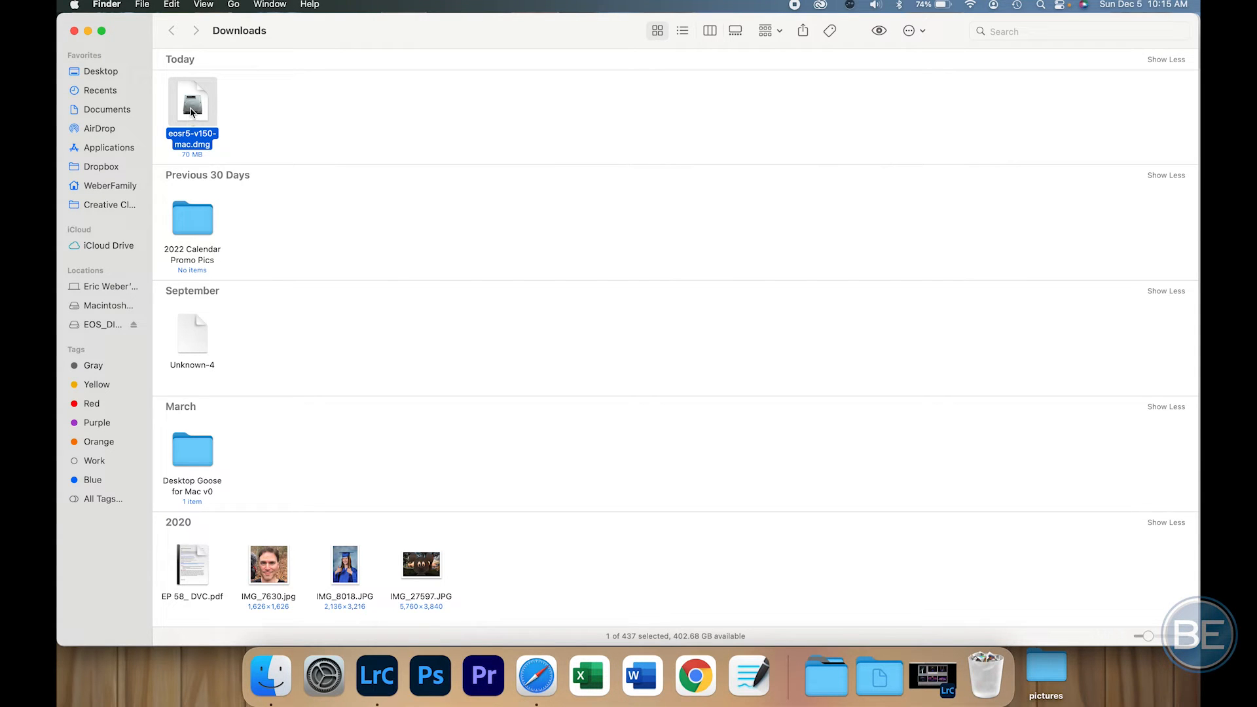
Step: Mount eosr5-v150-mac.dmg from the Downloads folder as a desktop volume
{"action": "double_click", "coordinate": [191, 105]}
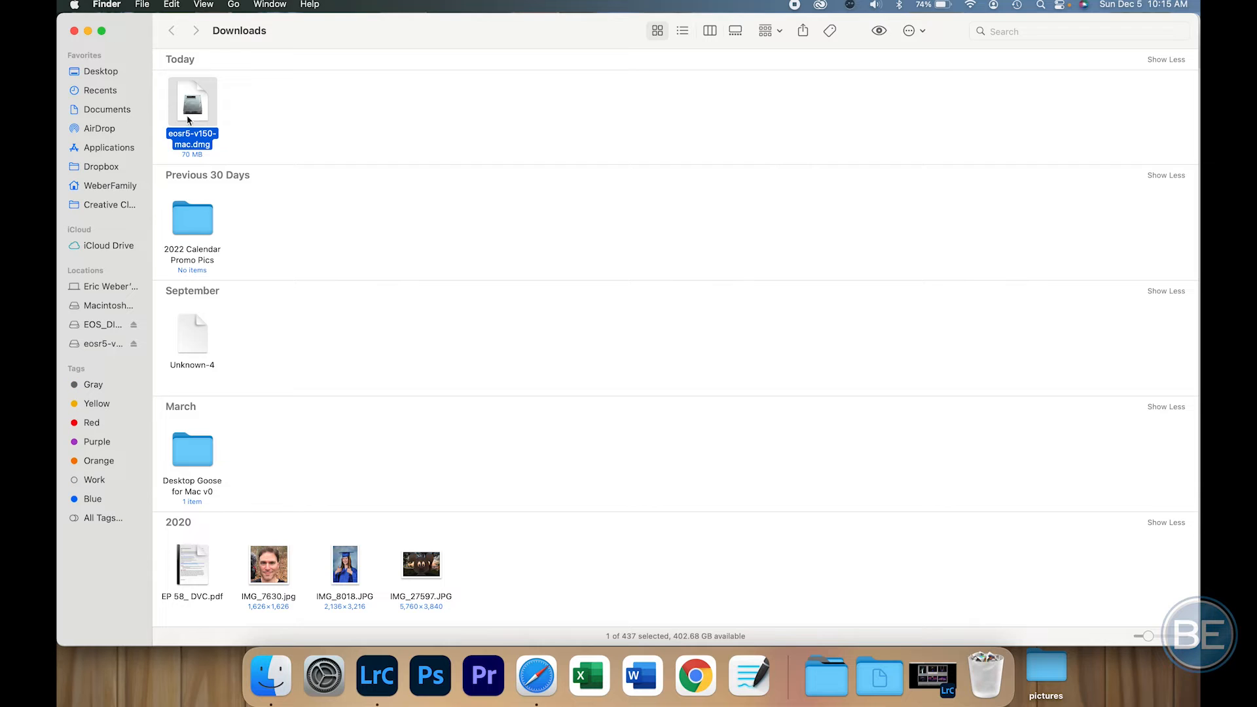
{"action": "mouse_move", "coordinate": [100, 351]}
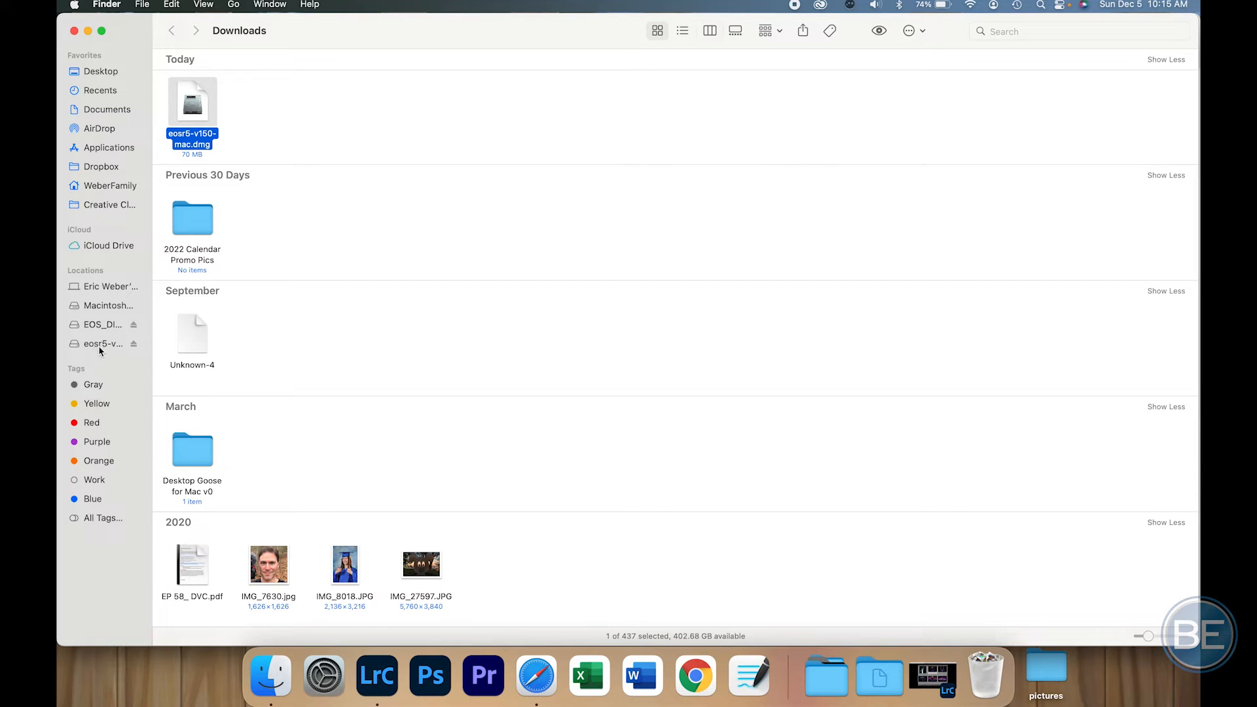
{"action": "mouse_move", "coordinate": [87, 30]}
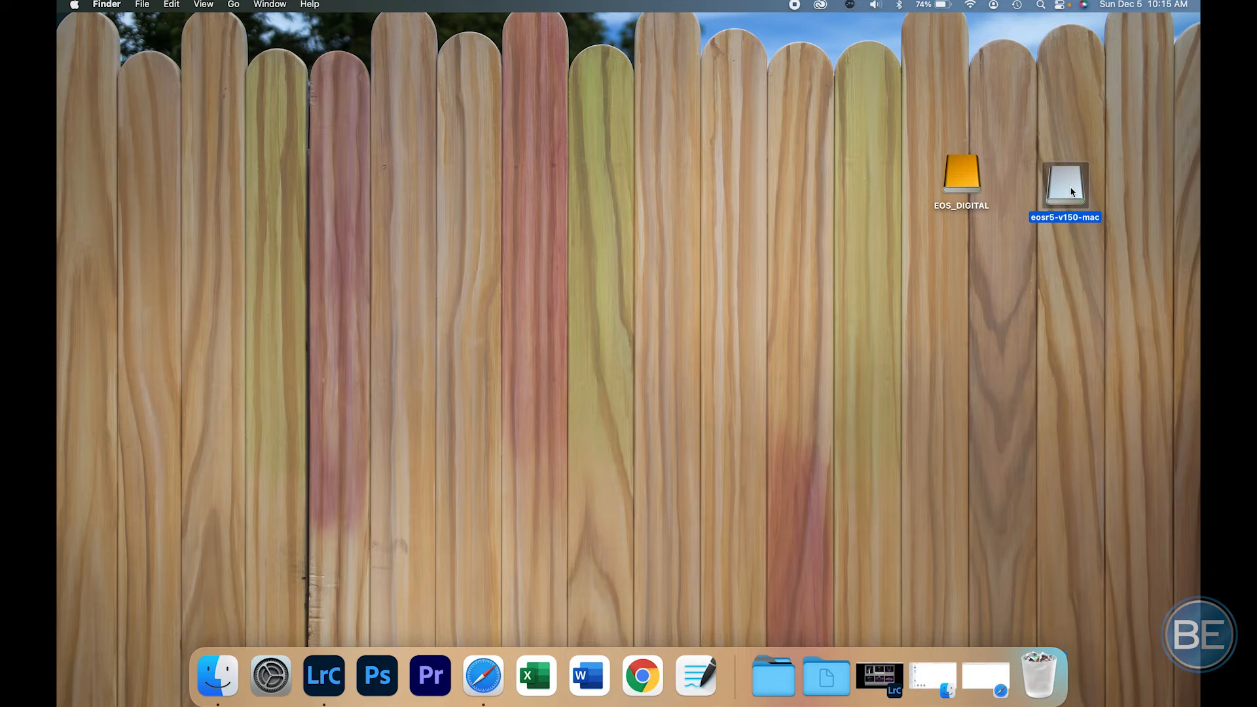
Step: Open the eosr5-v150-mac volume showing EOSR5150.FIR and the update-procedure-pdf folder
{"action": "double_click", "coordinate": [1064, 185]}
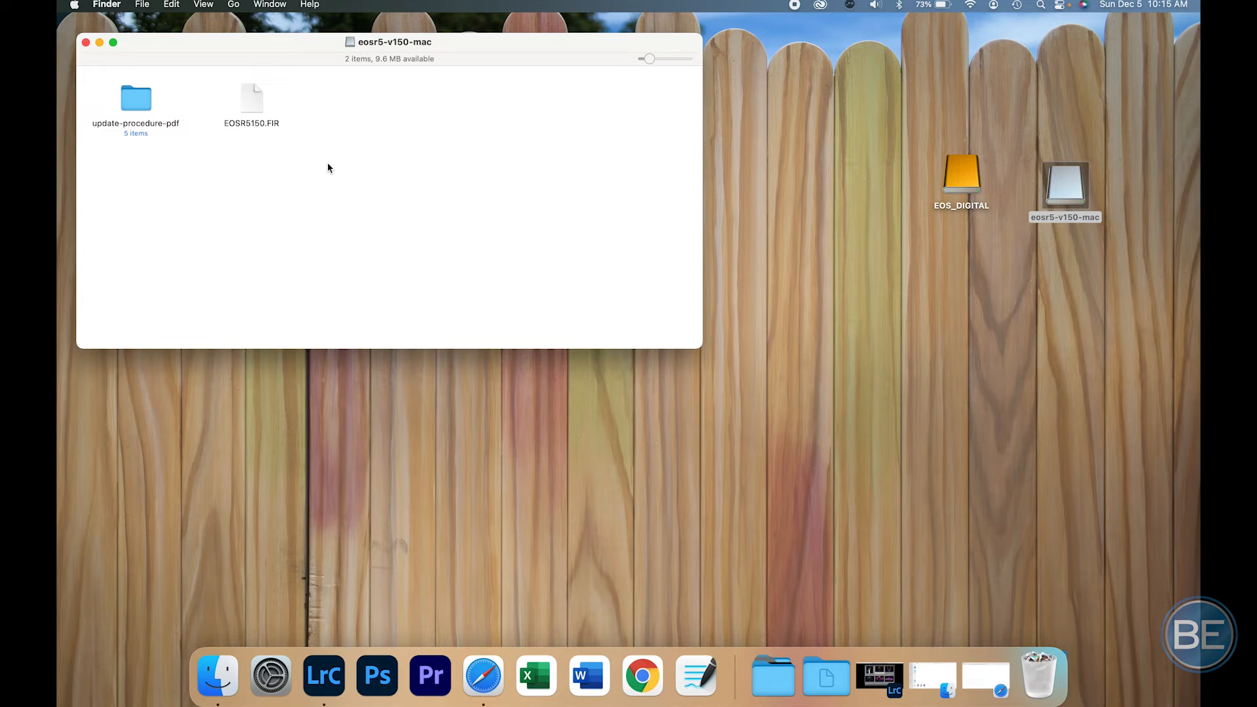
{"action": "mouse_move", "coordinate": [267, 163]}
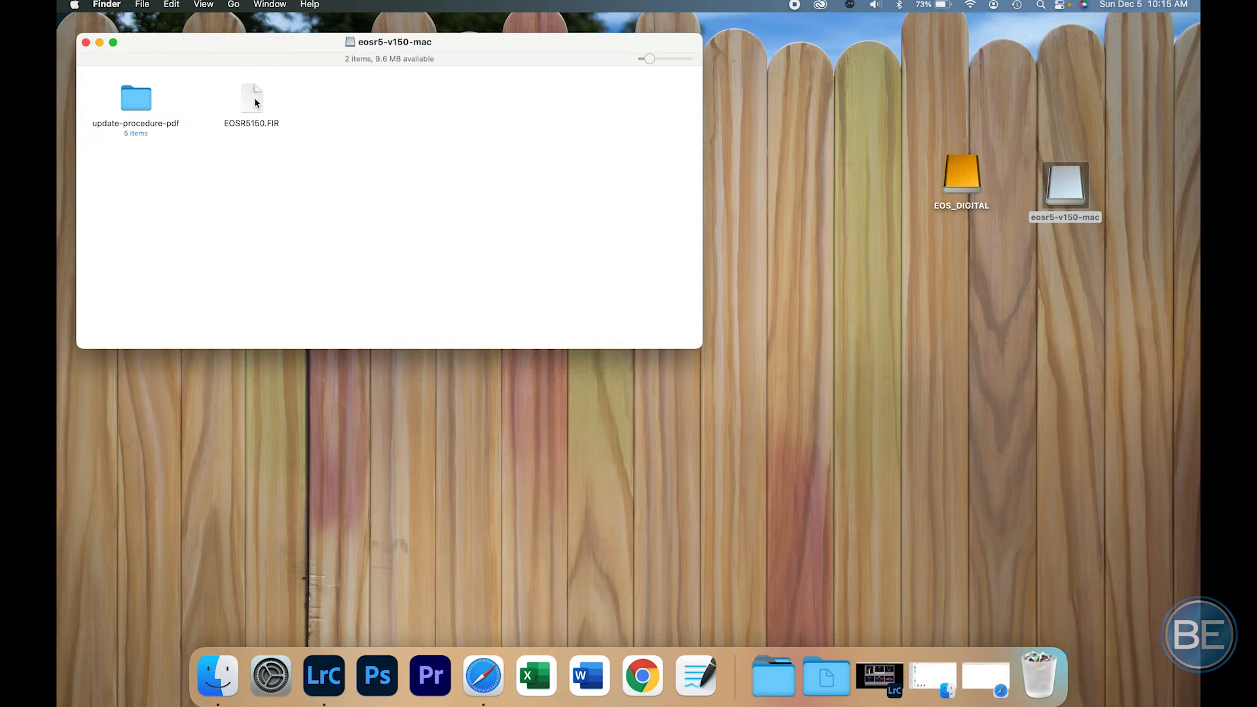
{"action": "mouse_move", "coordinate": [250, 131]}
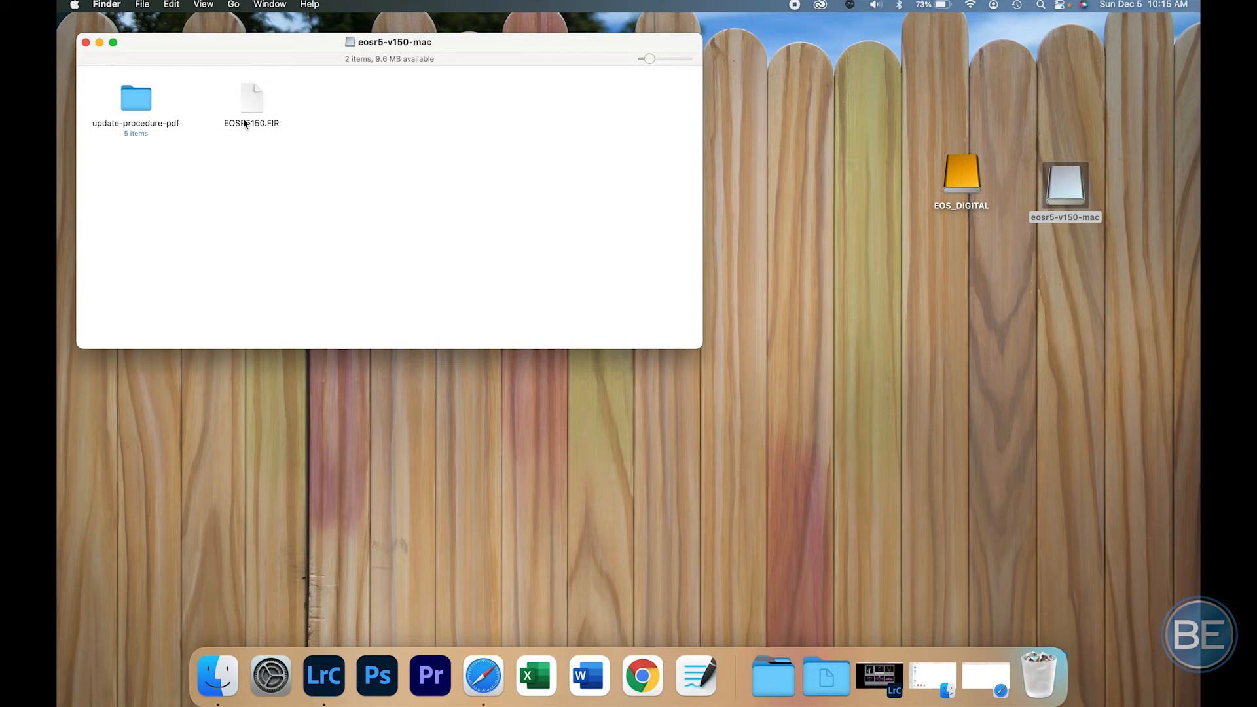
Step: Copy EOSR5150.FIR and update-procedure-pdf onto EOS_DIGITAL, then close the image window
{"action": "key", "text": "cmd+a"}
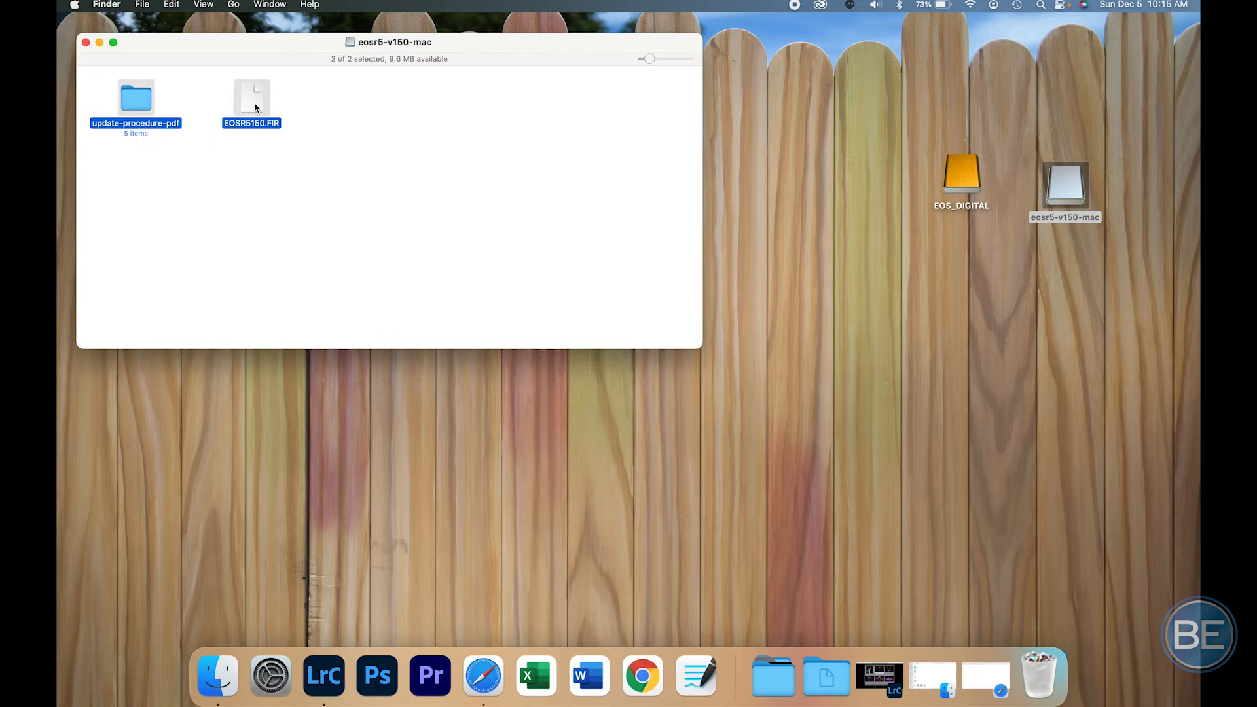
{"action": "right_click", "coordinate": [251, 105]}
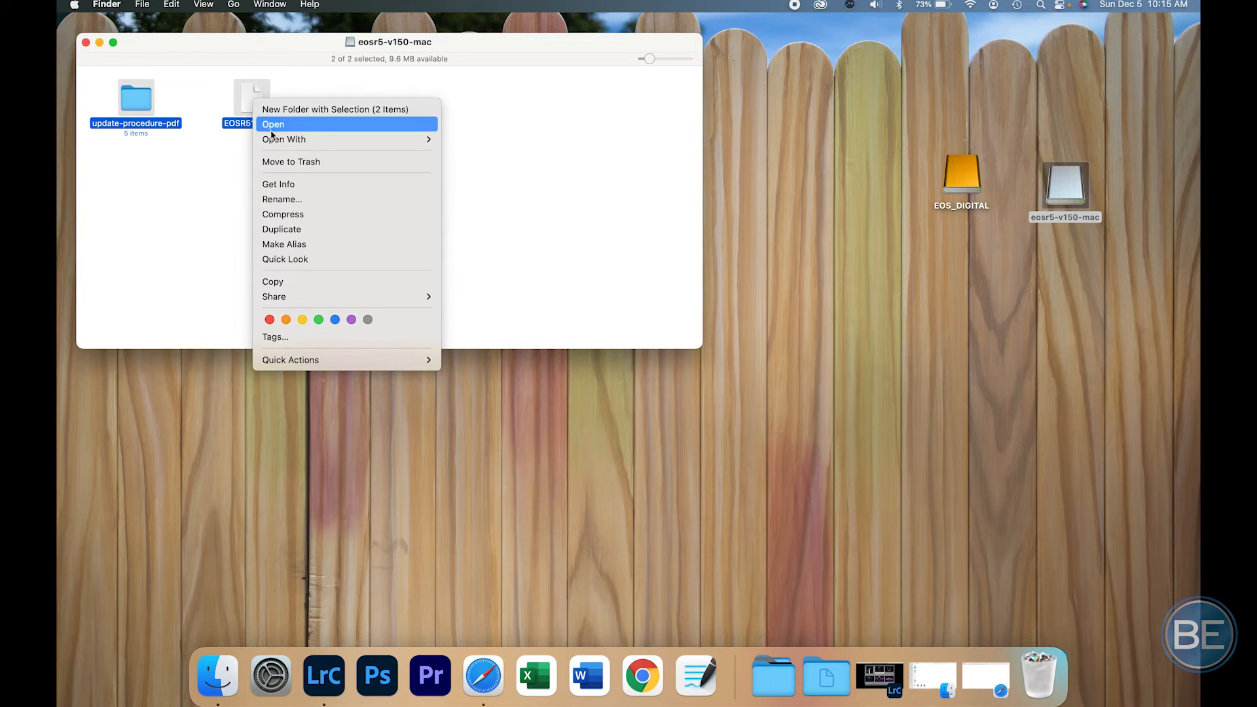
{"action": "left_click", "coordinate": [272, 123]}
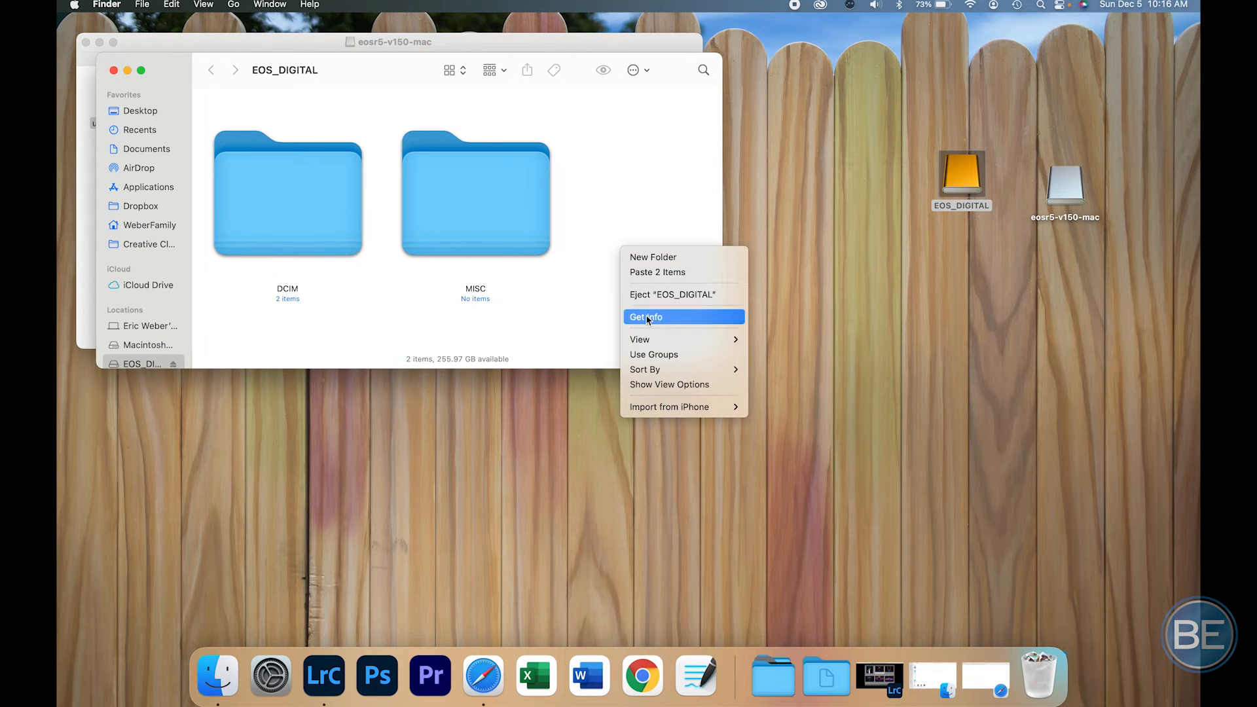
{"action": "mouse_move", "coordinate": [640, 339]}
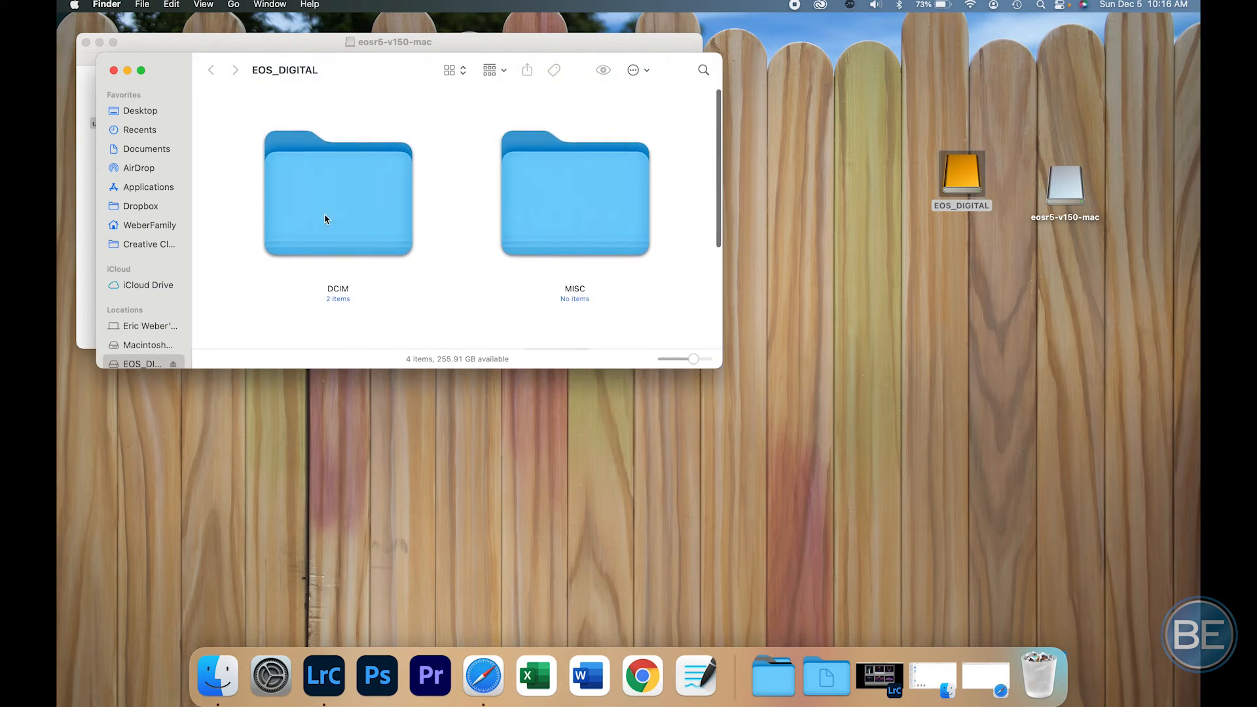
{"action": "scroll", "scroll_direction": "down", "scroll_amount": 3}
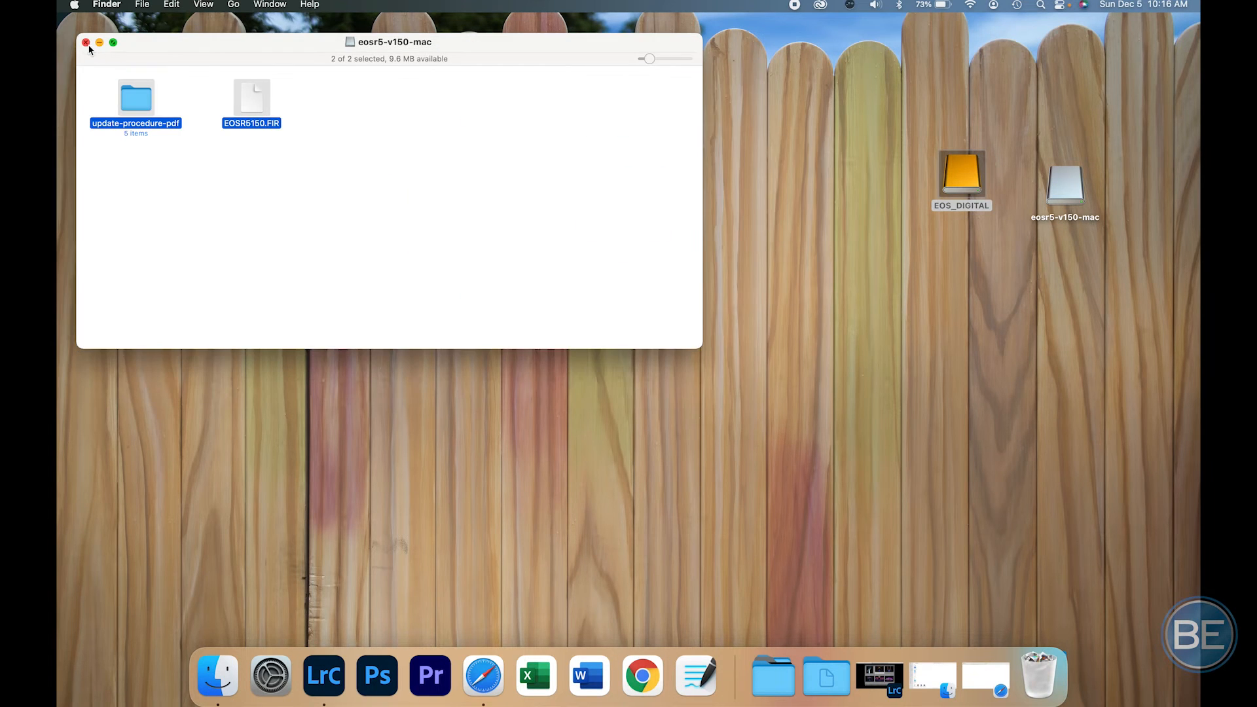
{"action": "left_click", "coordinate": [86, 42]}
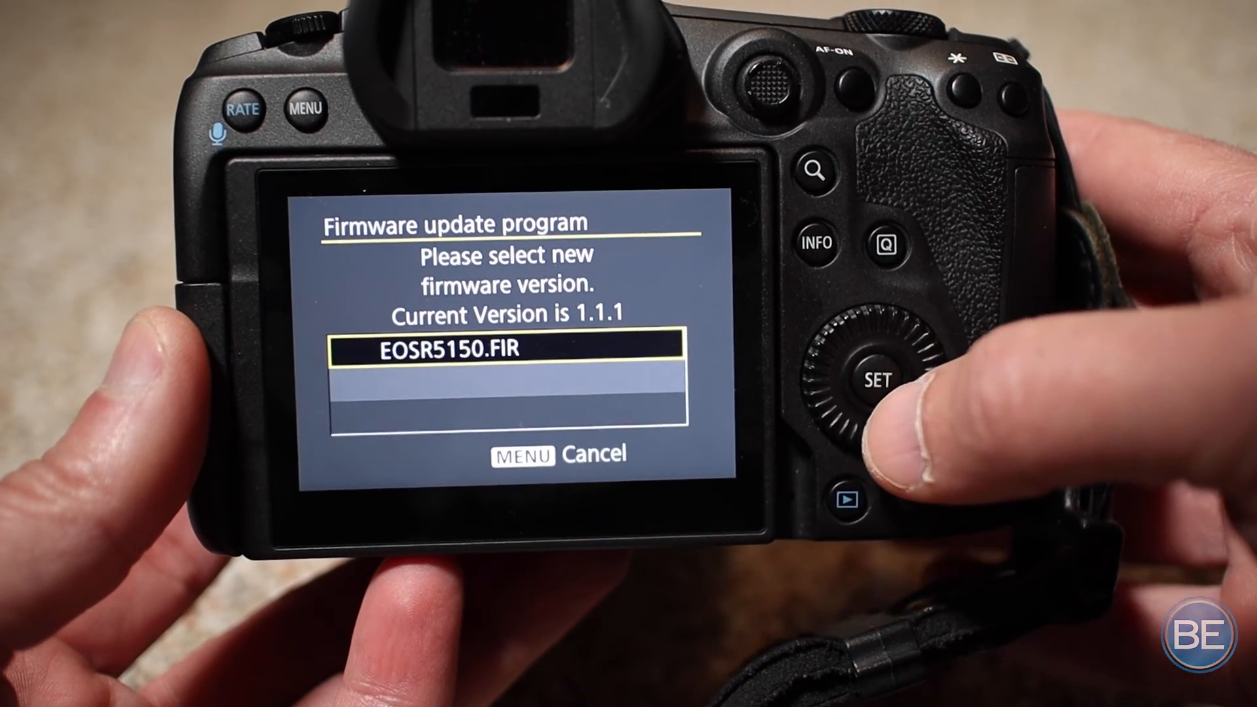
Step: Run the camera's firmware update with EOSR5150.FIR and confirm completion at version 1.5.0
{"action": "left_click", "coordinate": [876, 379]}
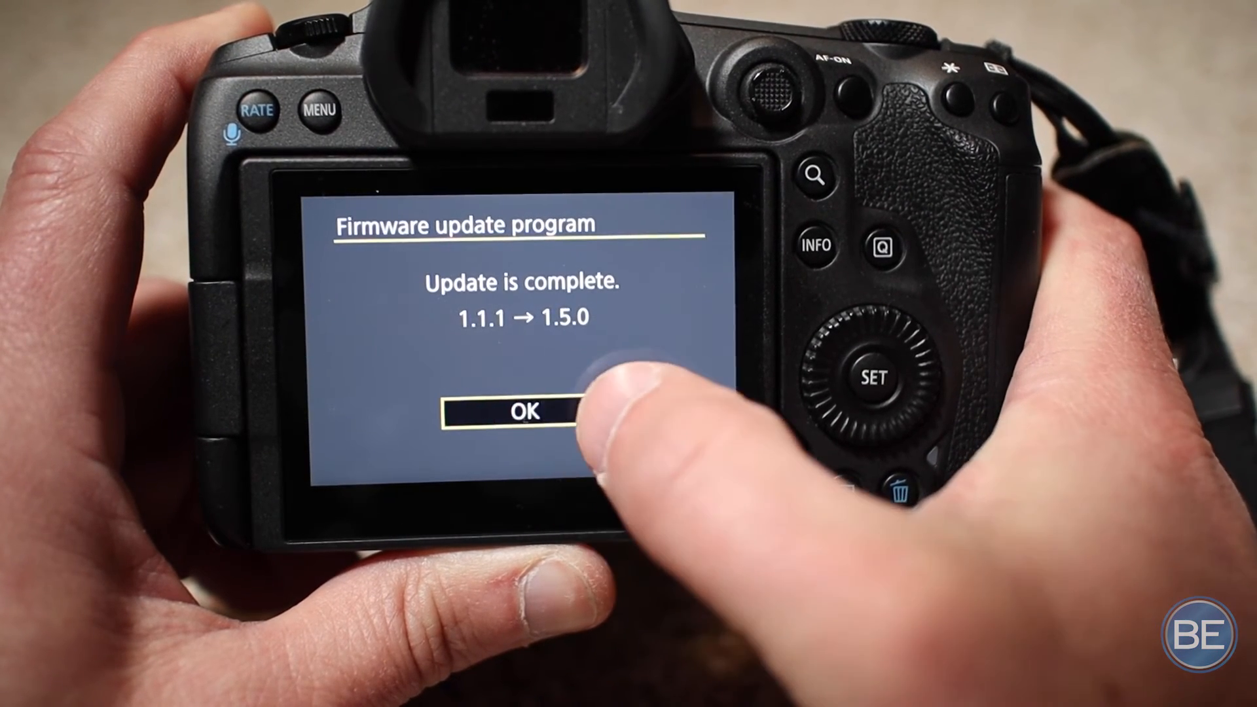
{"action": "left_click", "coordinate": [524, 411]}
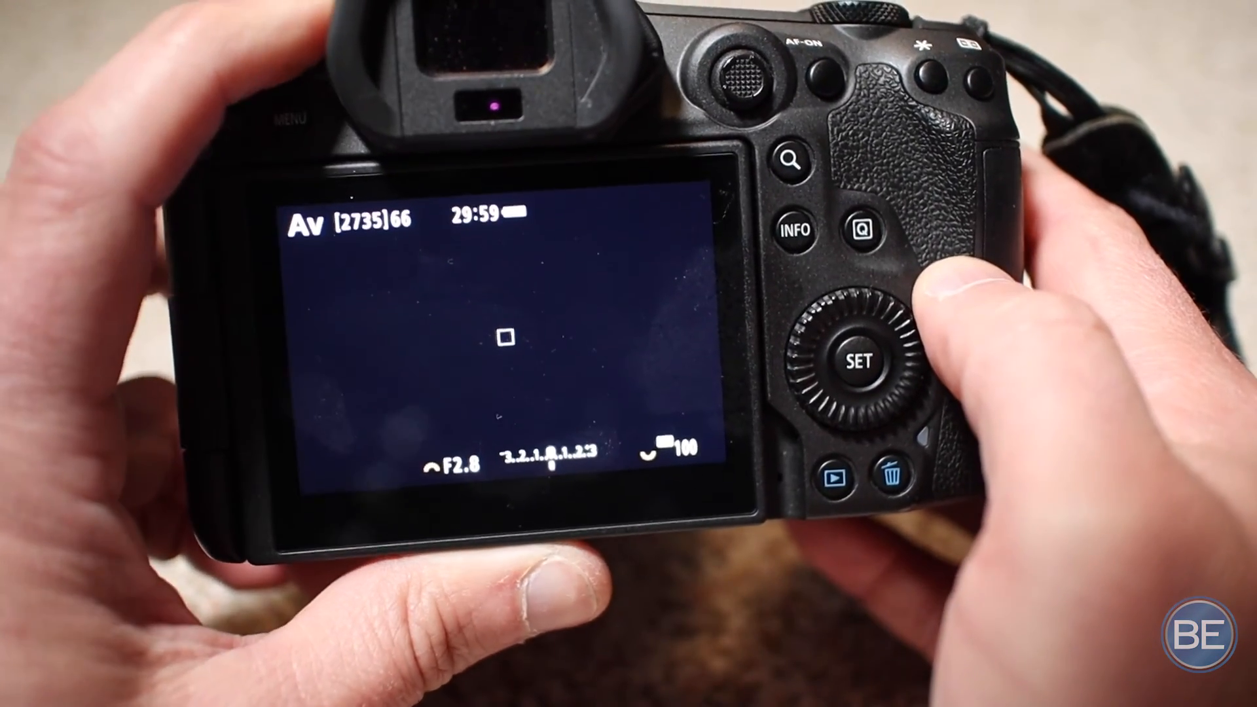